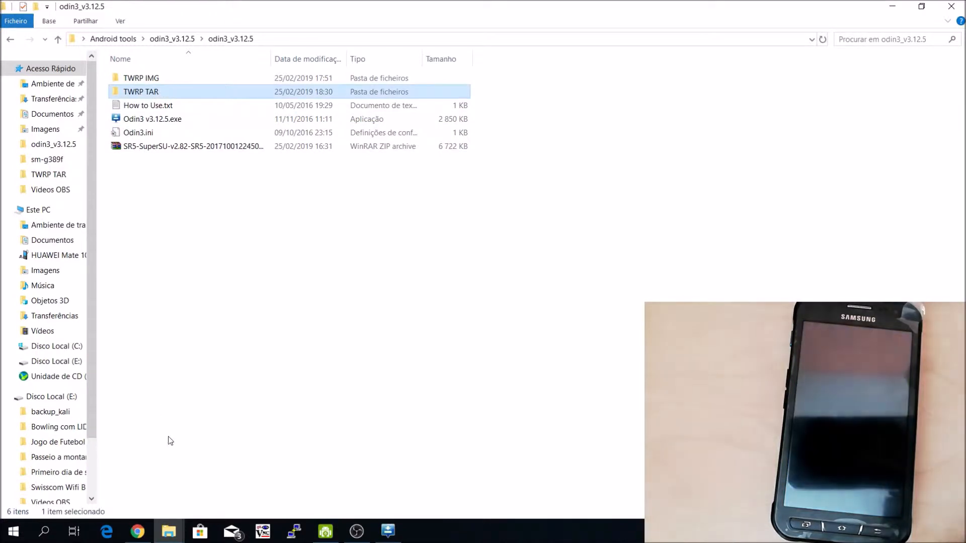
Search twrp.me for 'sm-g389f' and reach the Galaxy Xcover 3 VE device page.
right_click(169, 531)
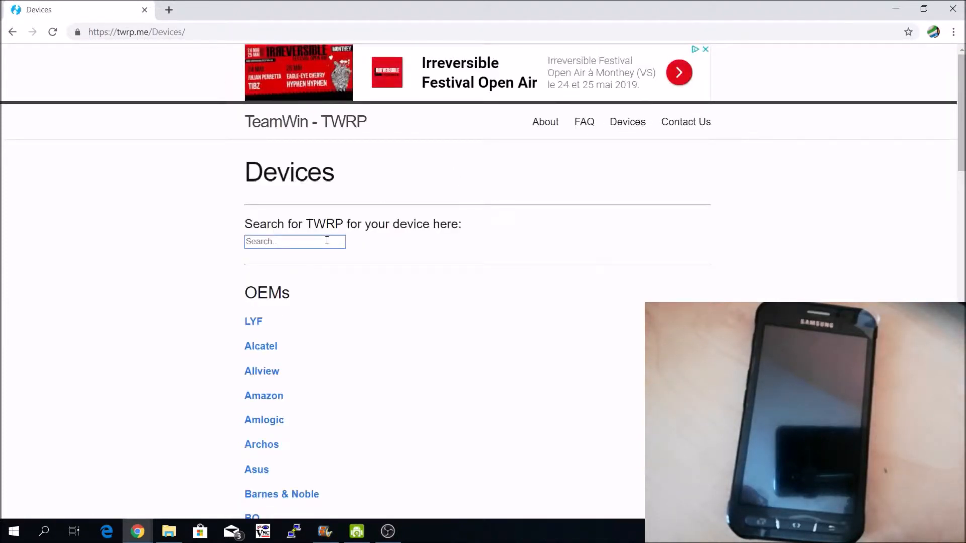
type("sm-g389")
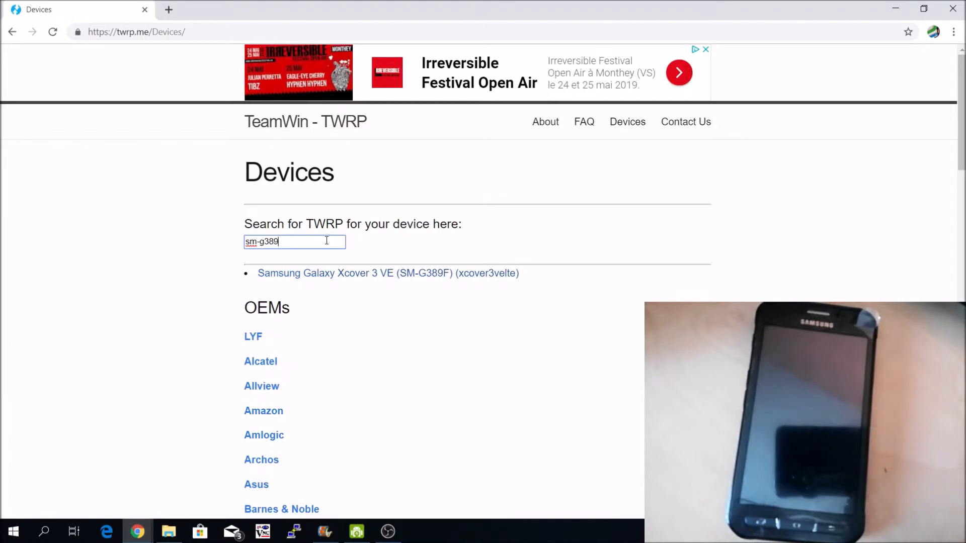
type("f")
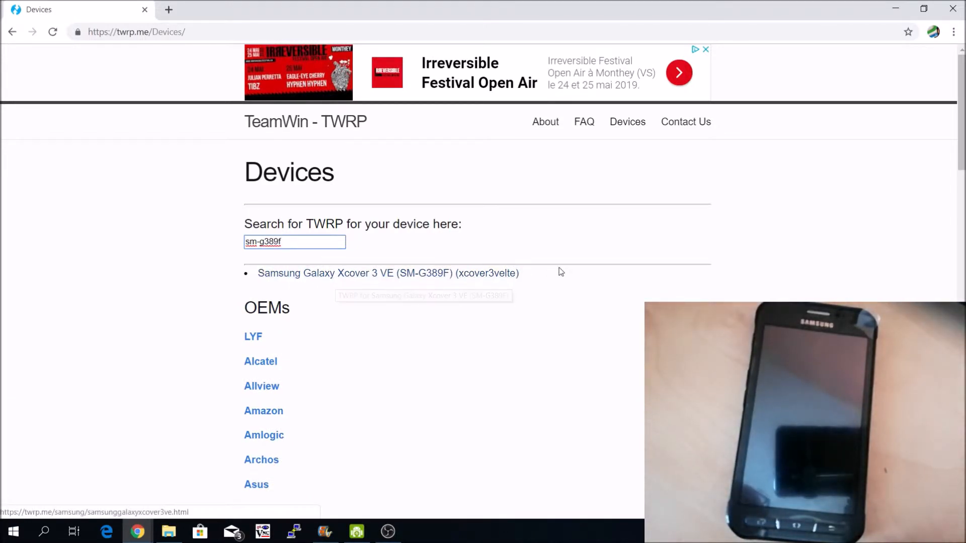
left_click(388, 274)
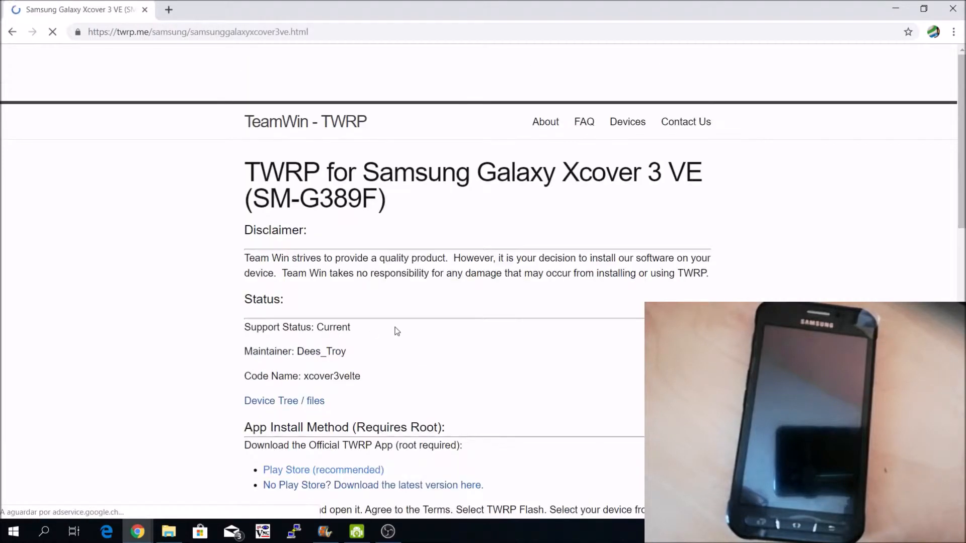
scroll("down", 3)
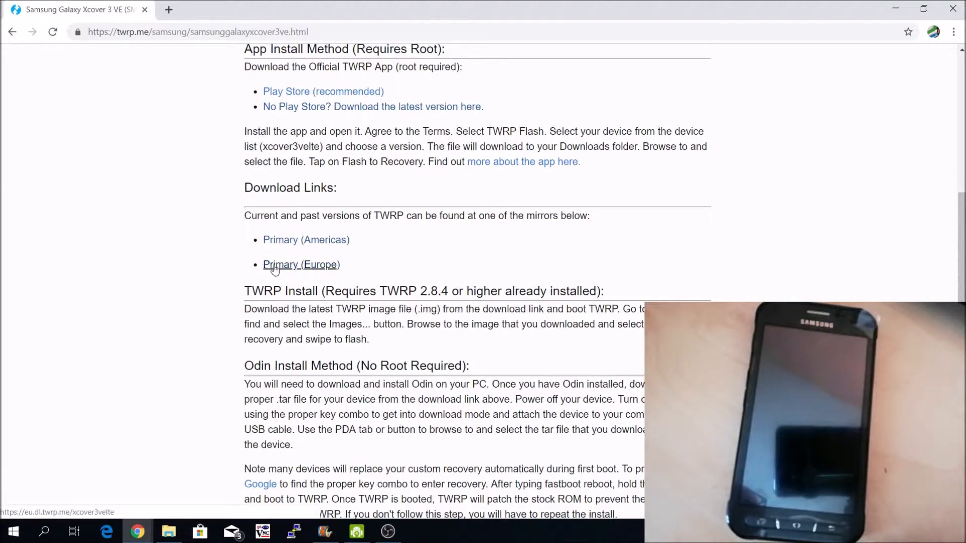
Show the Primary (Europe) mirror's list of xcover3velte img and tar builds, then minimize Chrome.
left_click(301, 264)
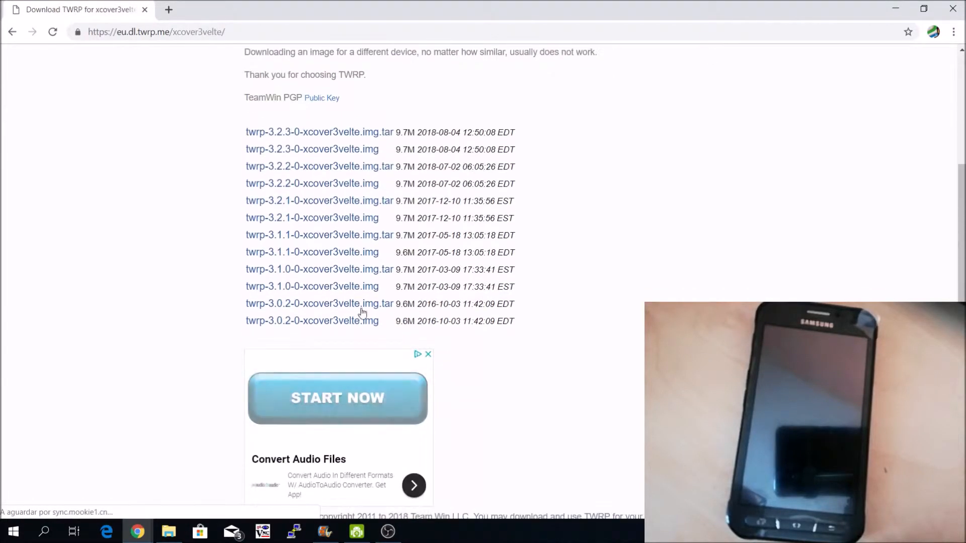
left_click_drag(246, 132, 516, 321)
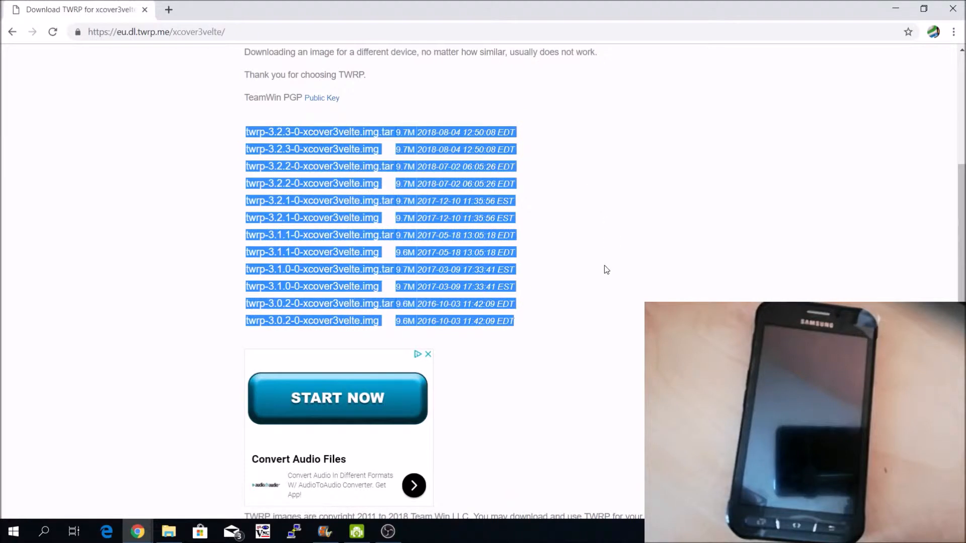
left_click(599, 297)
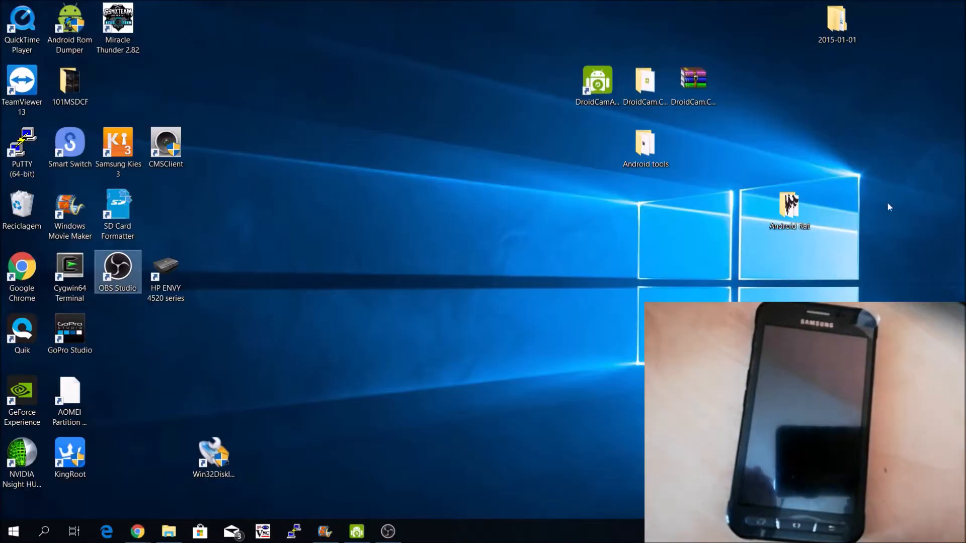
Browse Android tools > odin3_v3.12.5 > TWRP TAR > Worked and check the twrp-3.1.1-0 tar build.
double_click(646, 143)
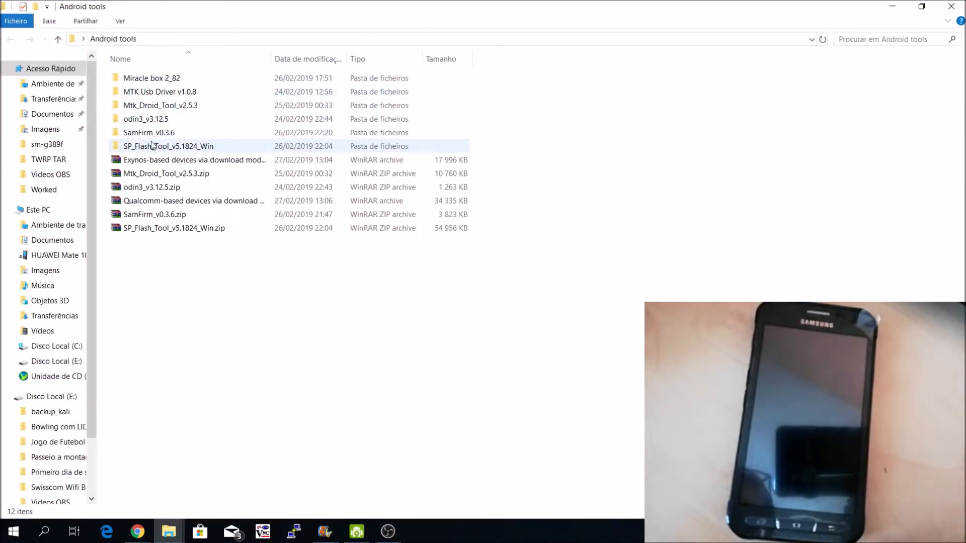
double_click(145, 119)
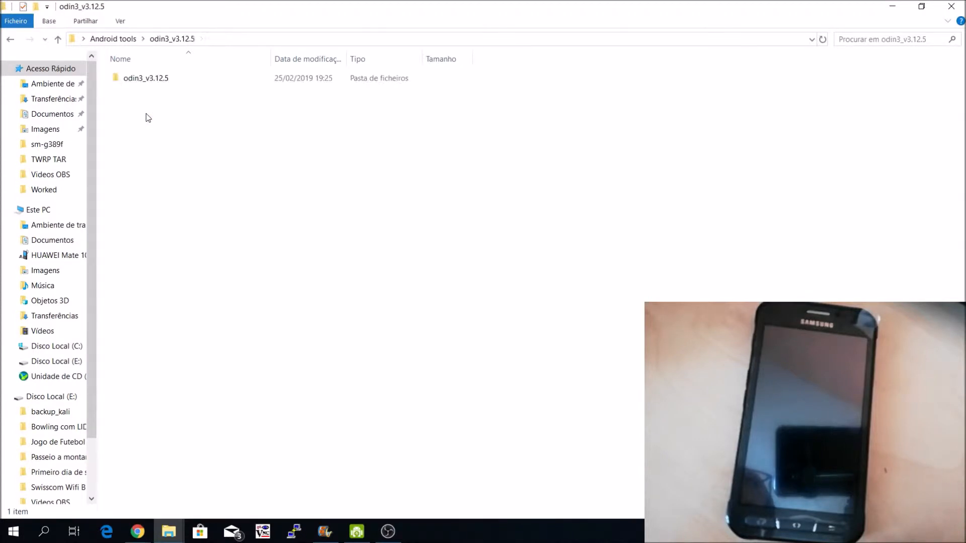
double_click(146, 78)
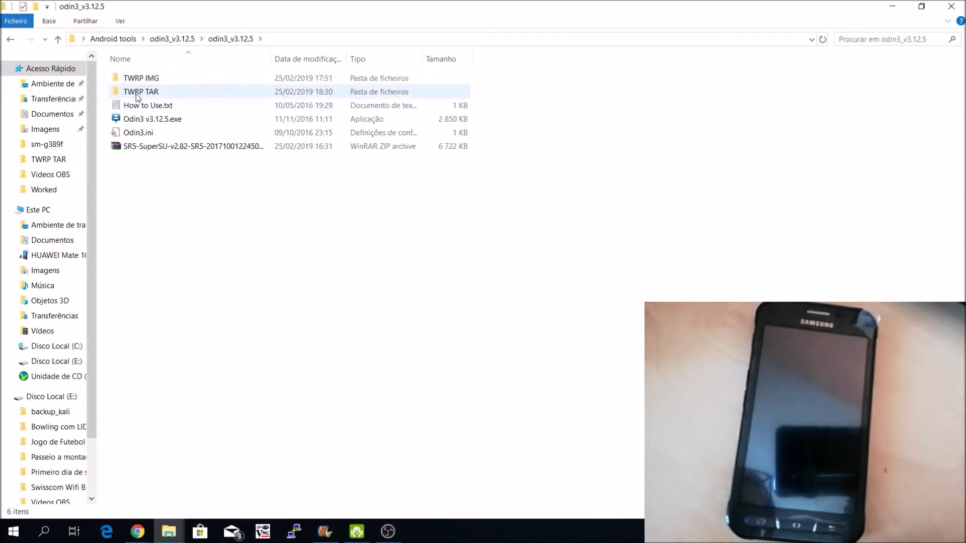
double_click(141, 92)
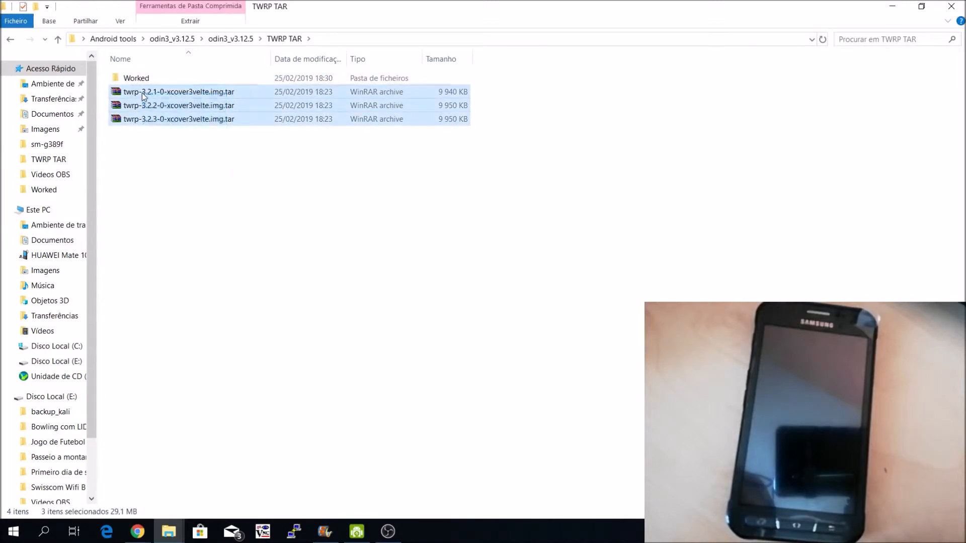
mouse_move(181, 130)
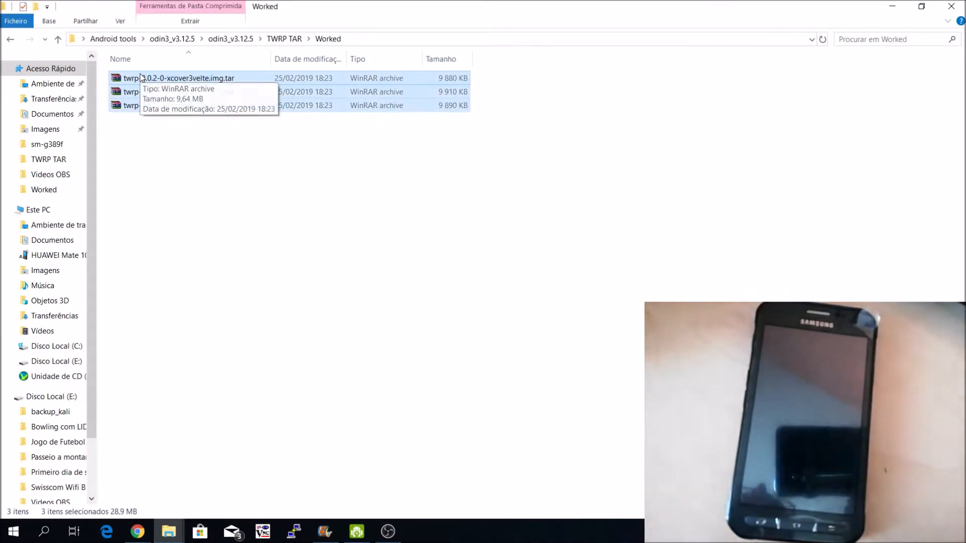
left_click(179, 106)
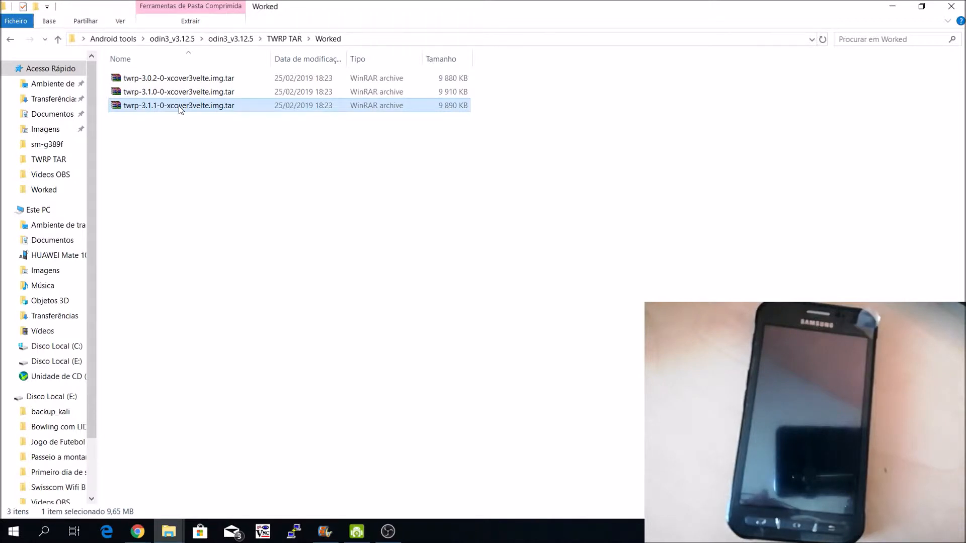
mouse_move(223, 166)
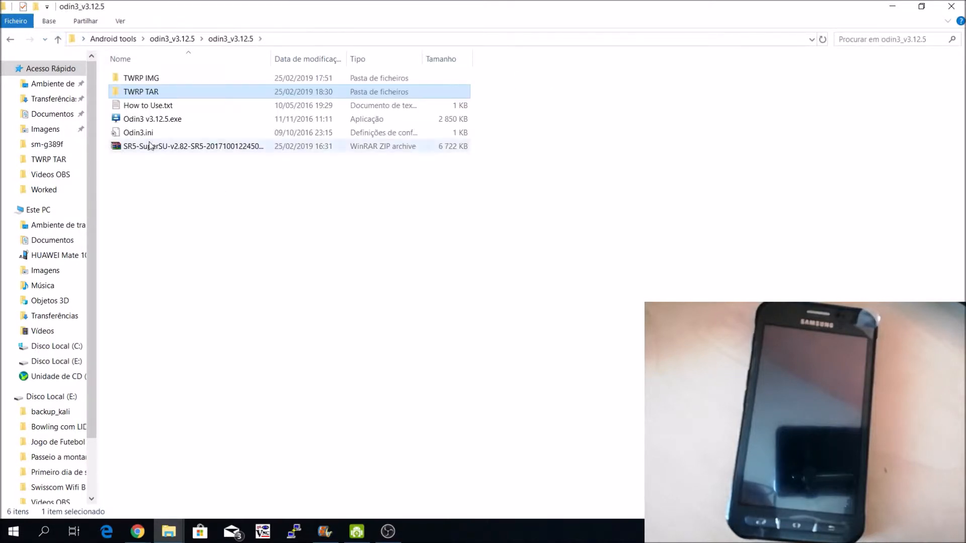
Launch Odin3 v3.12.5 and load the Worked-folder TWRP .img.tar into the AP slot.
double_click(152, 119)
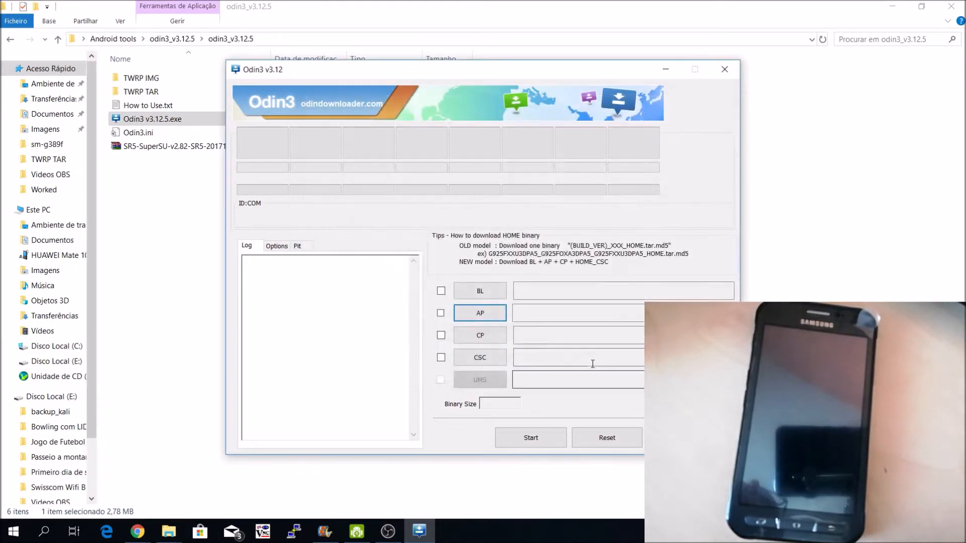
left_click(479, 313)
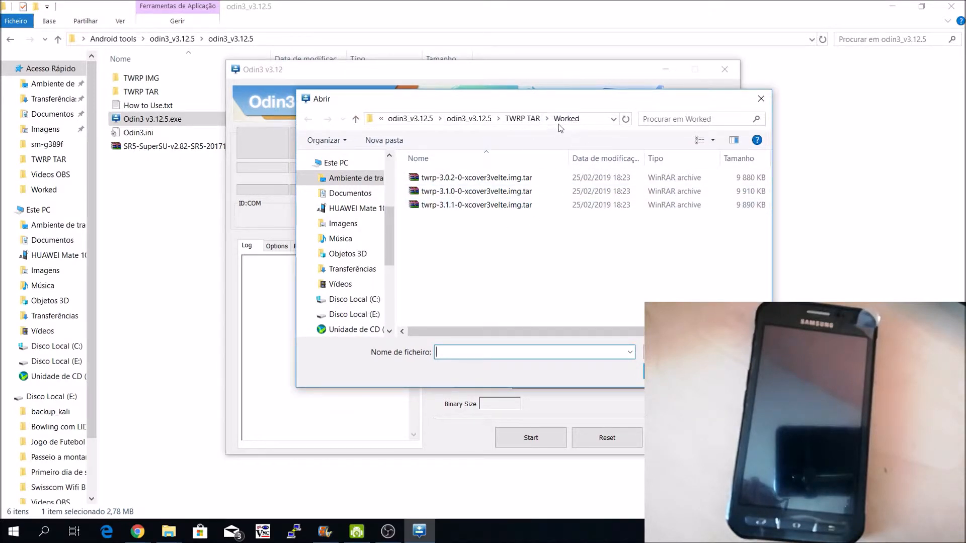
left_click(477, 205)
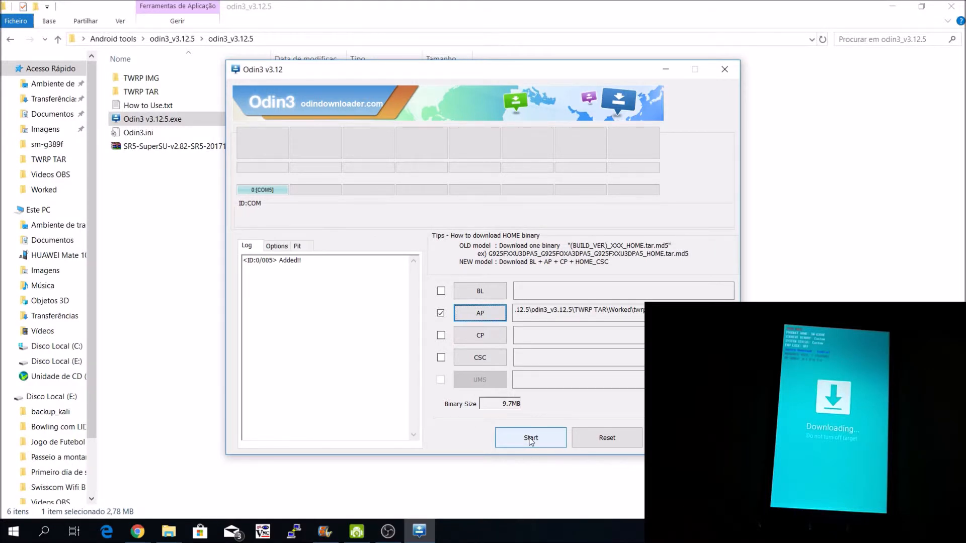
Start the flash and let Odin3 write the TWRP recovery until it reports PASS.
left_click(530, 437)
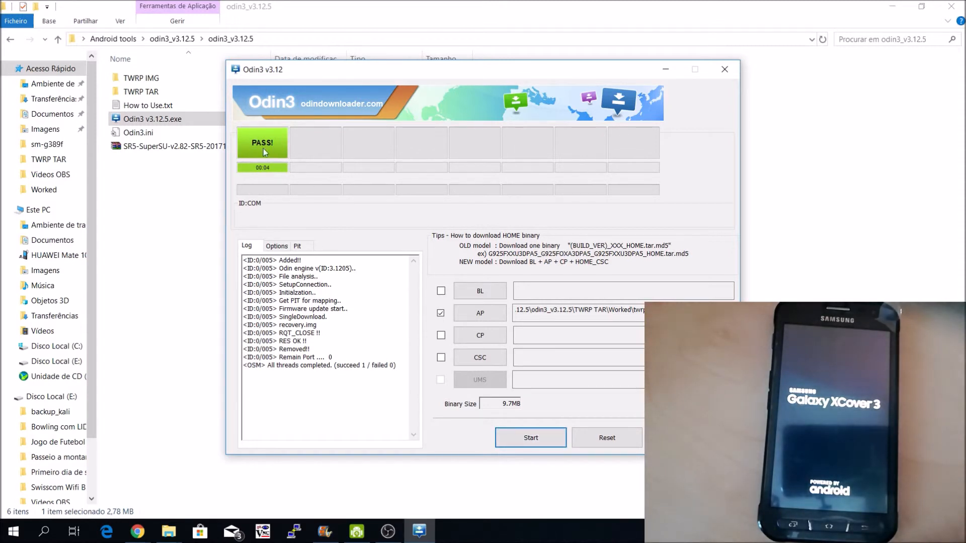
mouse_move(273, 158)
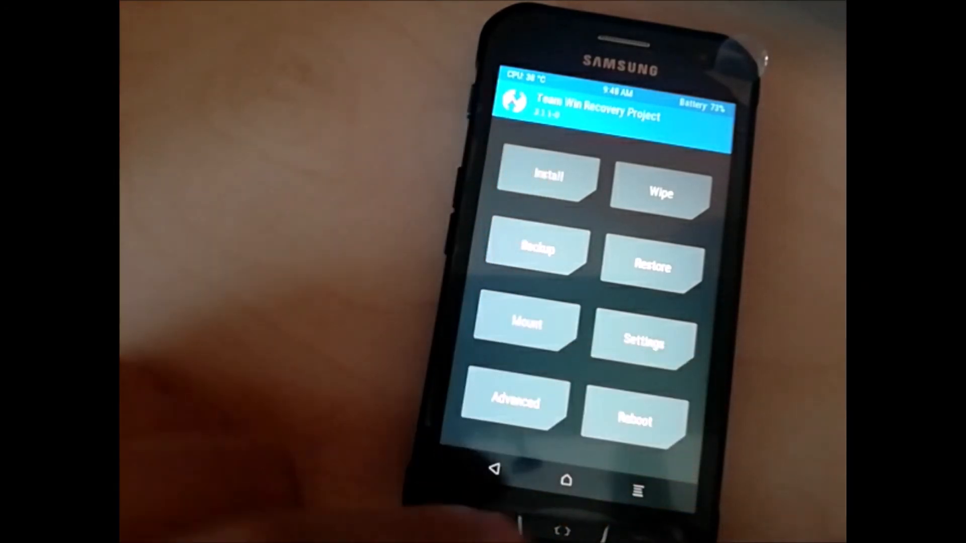
With the phone booted into TWRP, bring up its Reboot options menu.
left_click(634, 419)
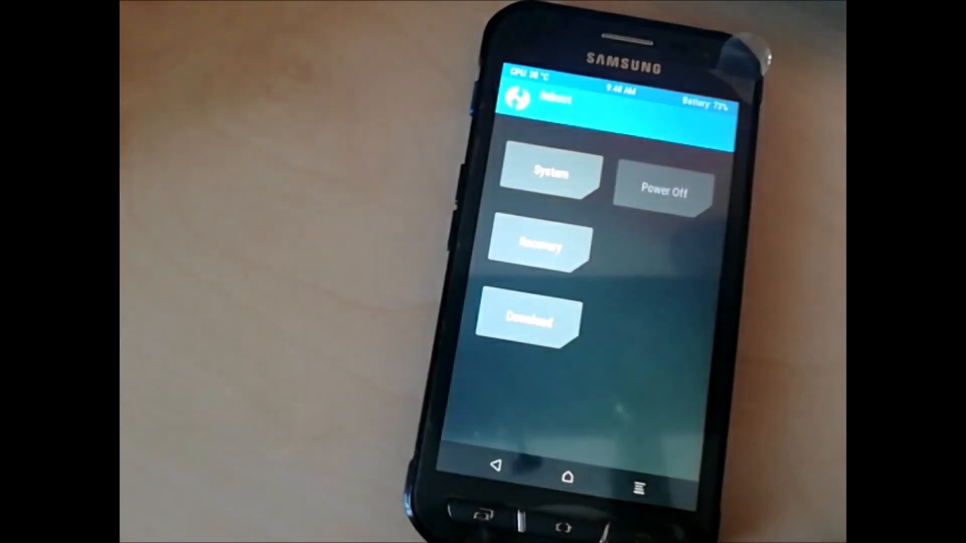